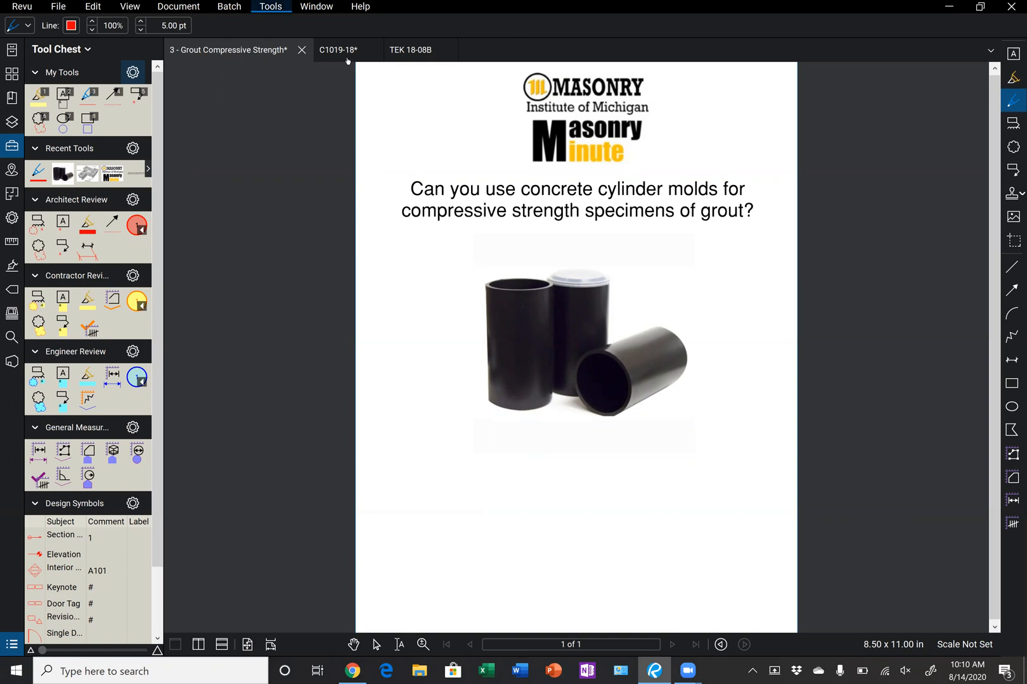
Switch to the C1019-18 standard and circle the 18 in its designation in red
{"action": "left_click", "coordinate": [339, 49]}
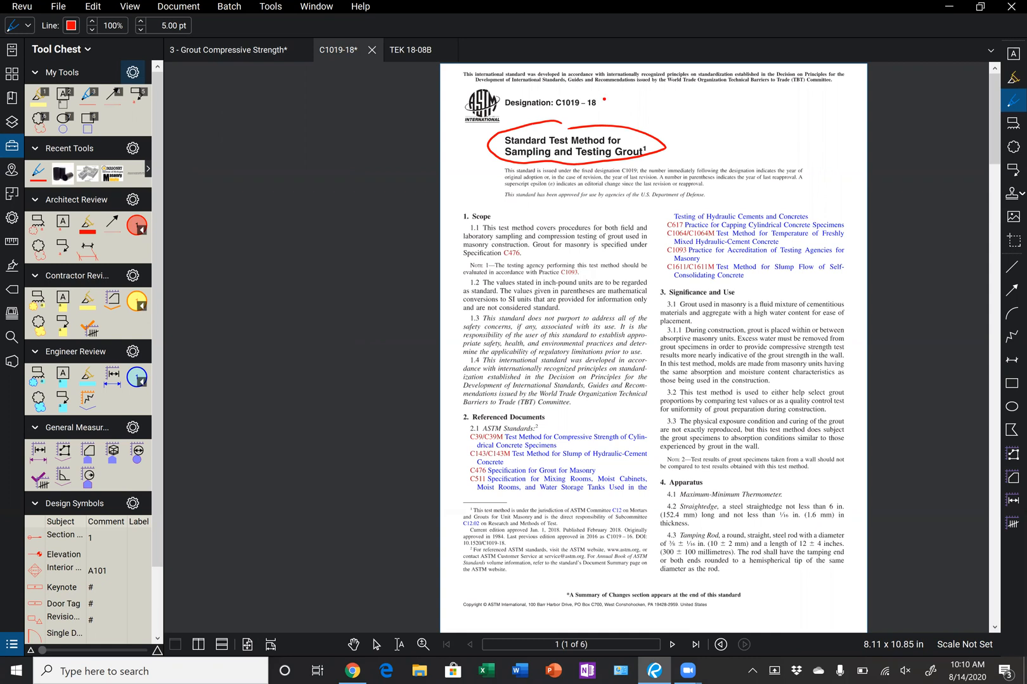
{"action": "left_click_drag", "start_coordinate": [584, 88], "coordinate": [595, 108]}
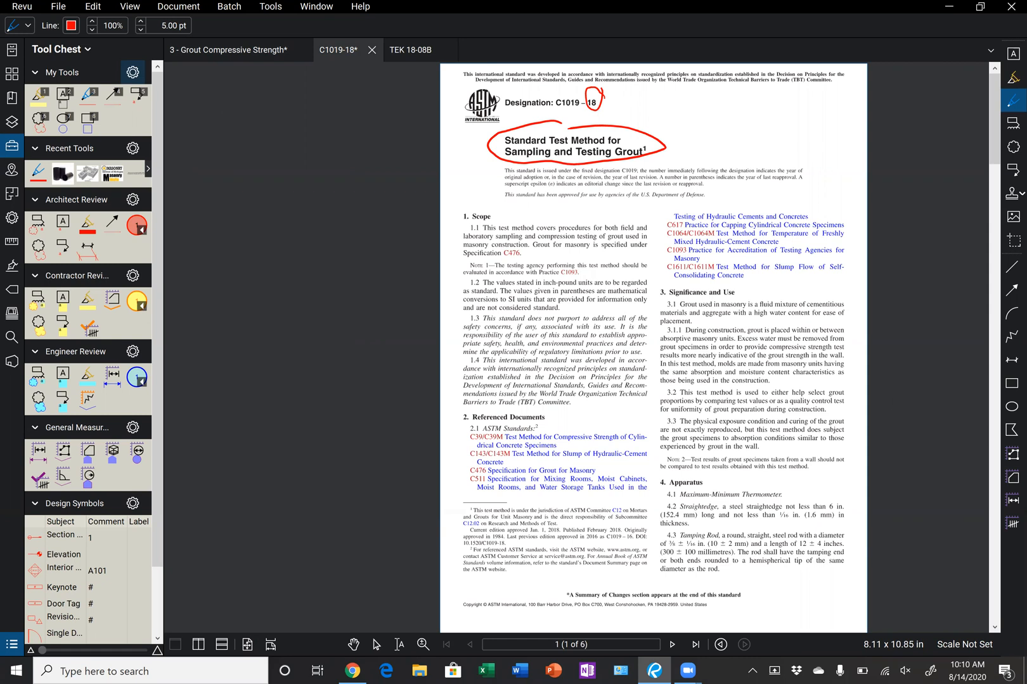
Scroll down to page 2 where section 5, Grout Specimen Molds, begins
{"action": "scroll", "scroll_direction": "down", "scroll_amount": 3}
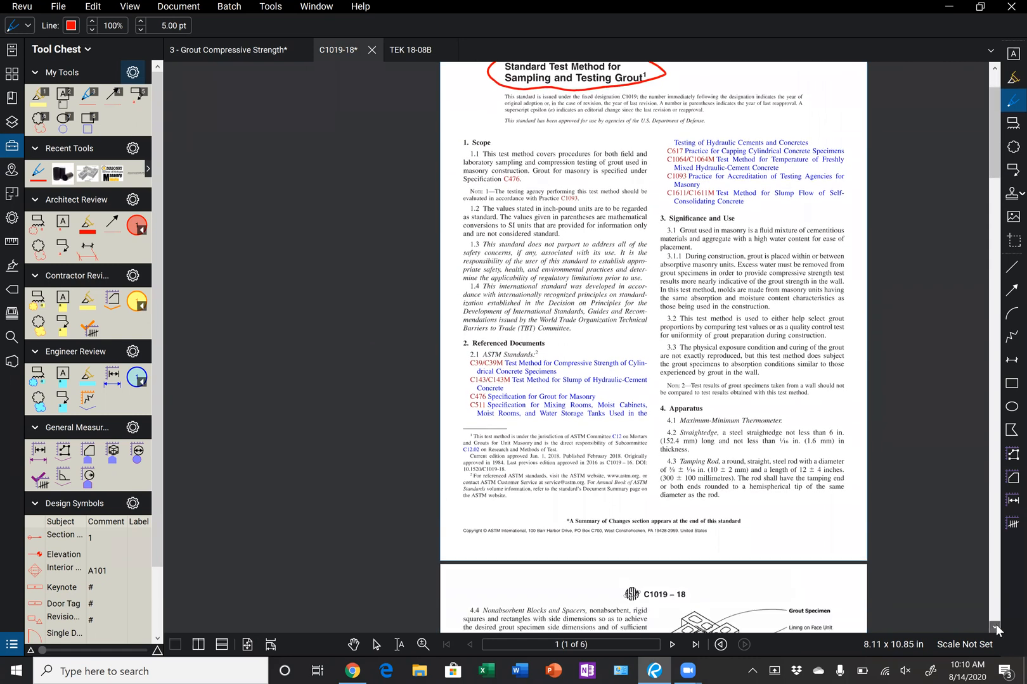
{"action": "scroll", "scroll_direction": "down", "scroll_amount": 3}
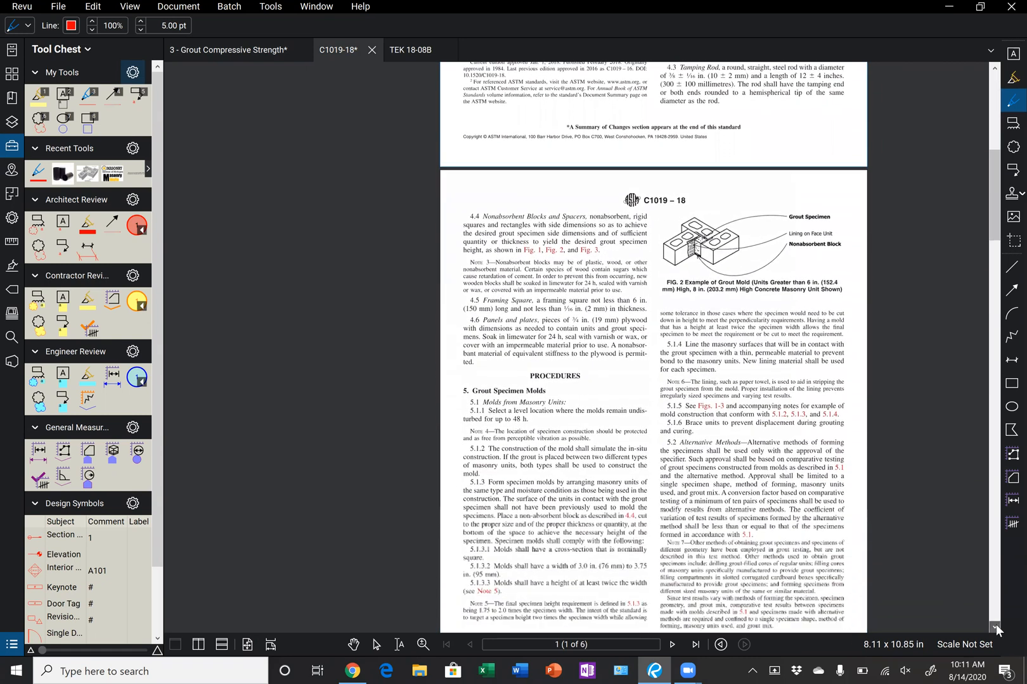
{"action": "scroll", "scroll_direction": "down", "scroll_amount": 3}
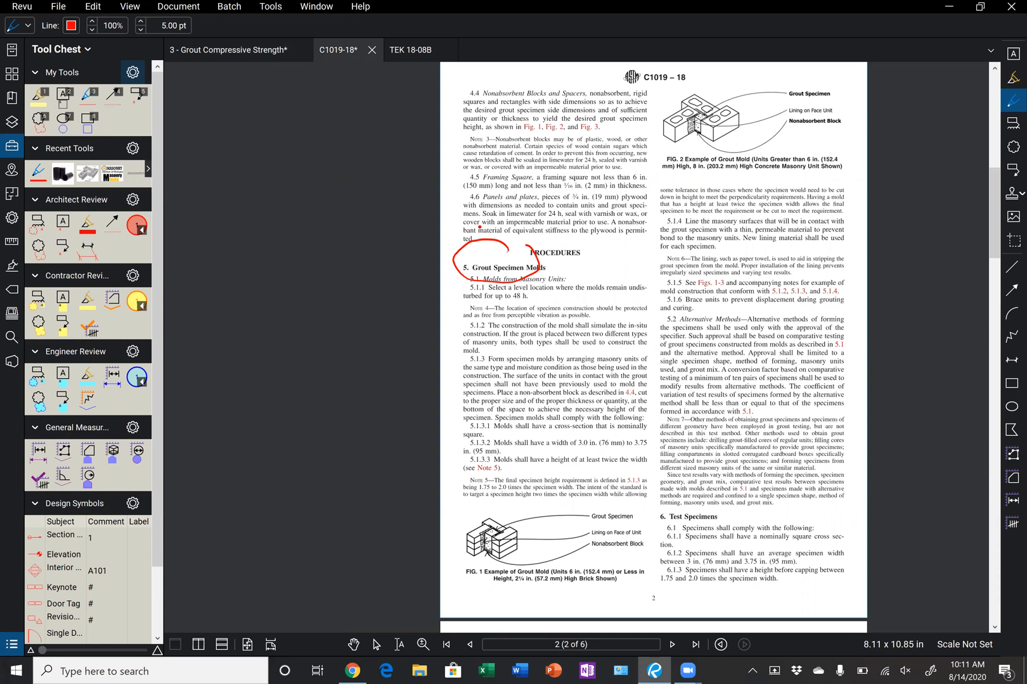
Circle Figure 2's grout mold example in red, then switch to the TEK 18-08B document
{"action": "left_click_drag", "start_coordinate": [713, 79], "coordinate": [741, 95]}
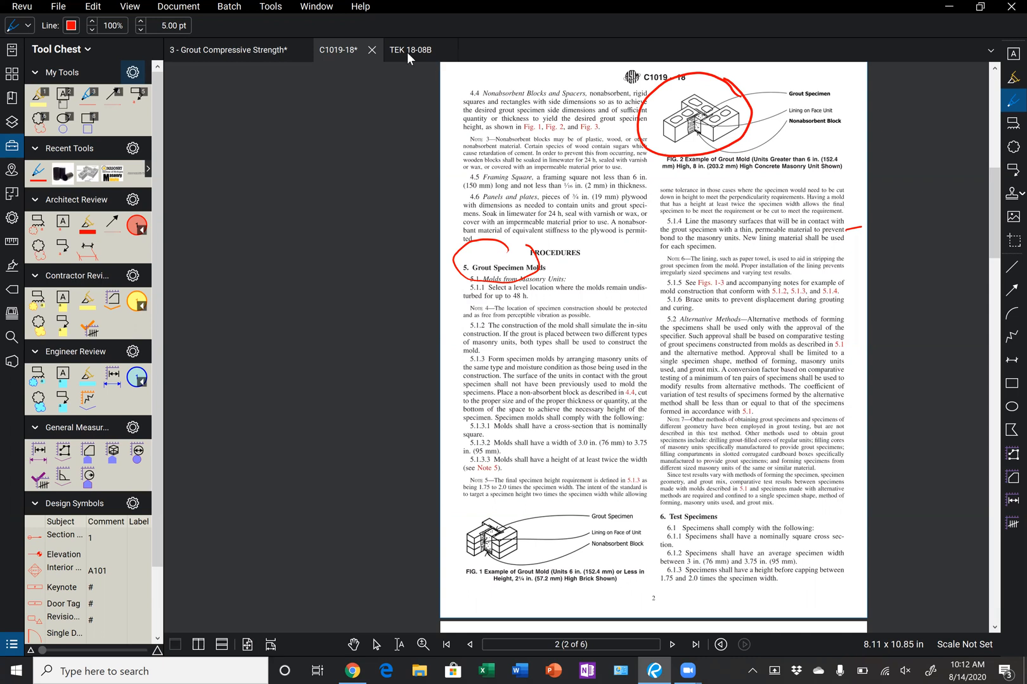
{"action": "left_click", "coordinate": [411, 49]}
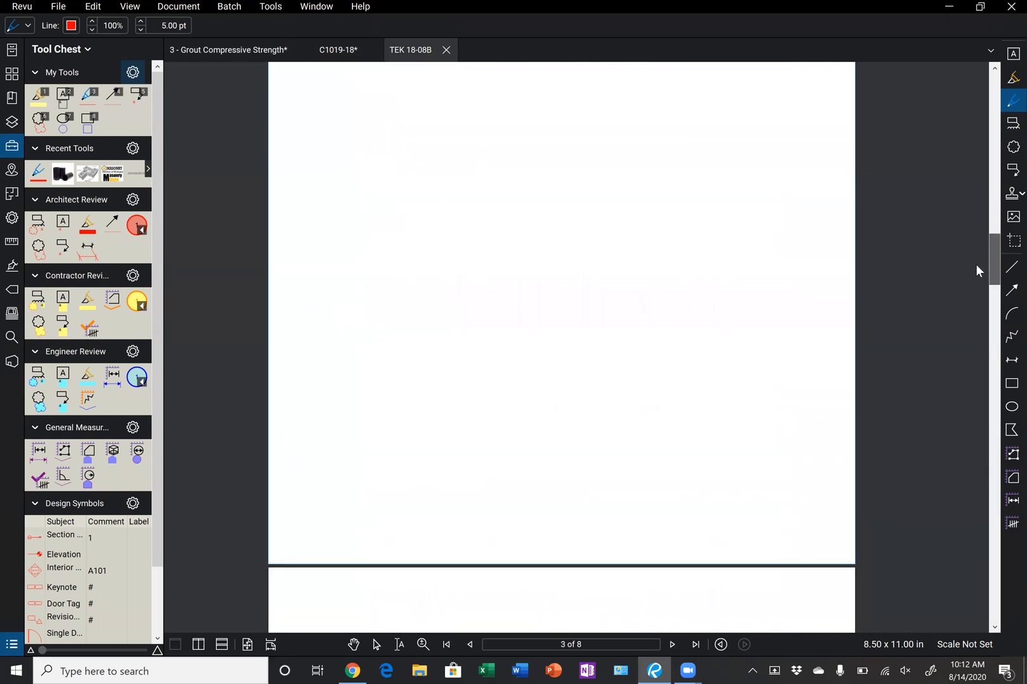
Scroll TEK 18-08B down to Figure 3 on page 5
{"action": "scroll", "scroll_direction": "down", "scroll_amount": 3}
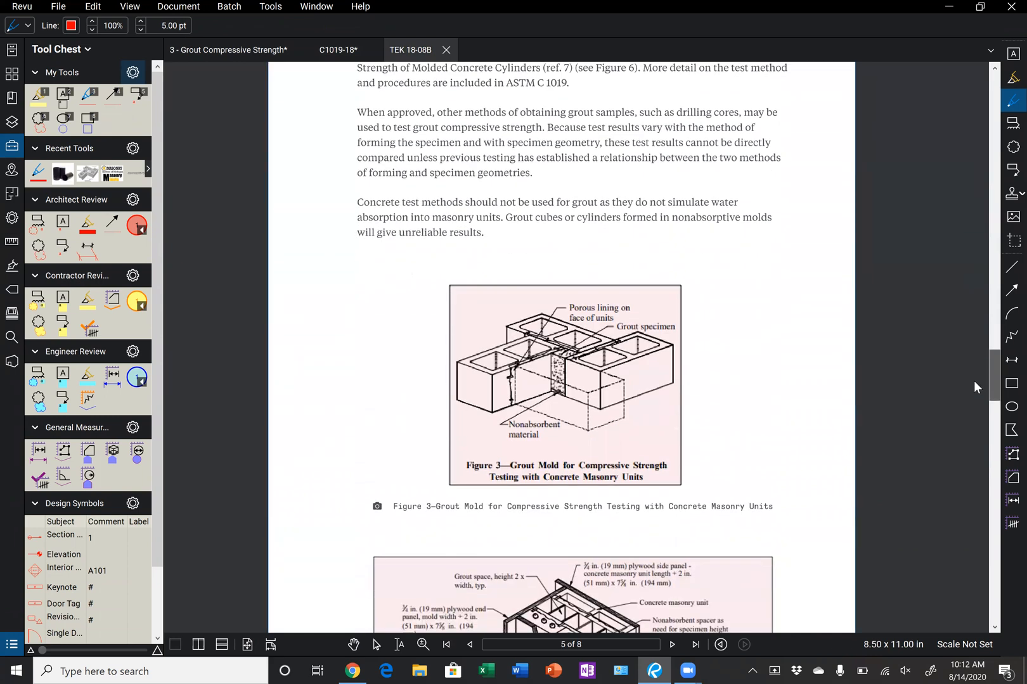
Circle Figure 3 in red and bracket the paragraph warning against concrete test methods for grout
{"action": "left_click_drag", "start_coordinate": [520, 250], "coordinate": [579, 253]}
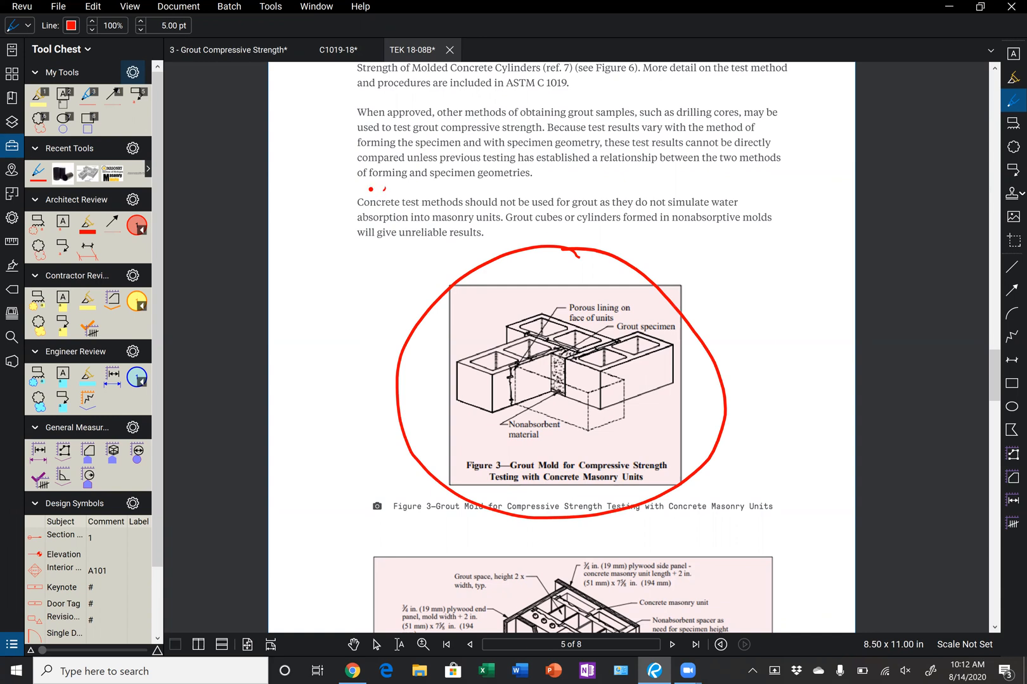
{"action": "left_click_drag", "start_coordinate": [383, 186], "coordinate": [350, 248]}
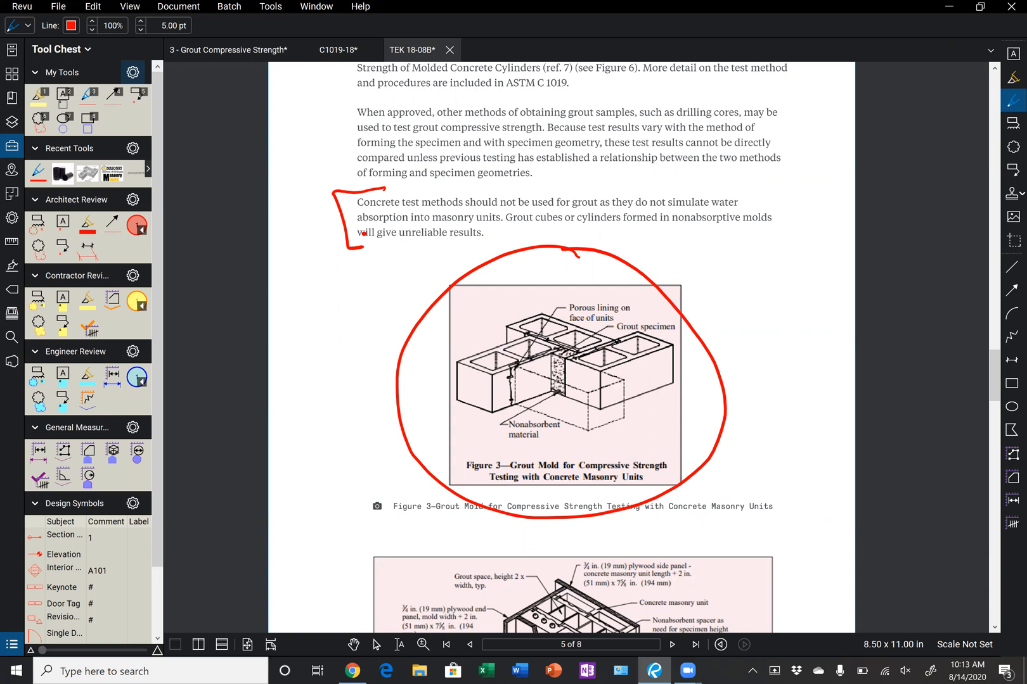
Return to the '3 - Grout Compressive Strength' title page
{"action": "left_click", "coordinate": [226, 49]}
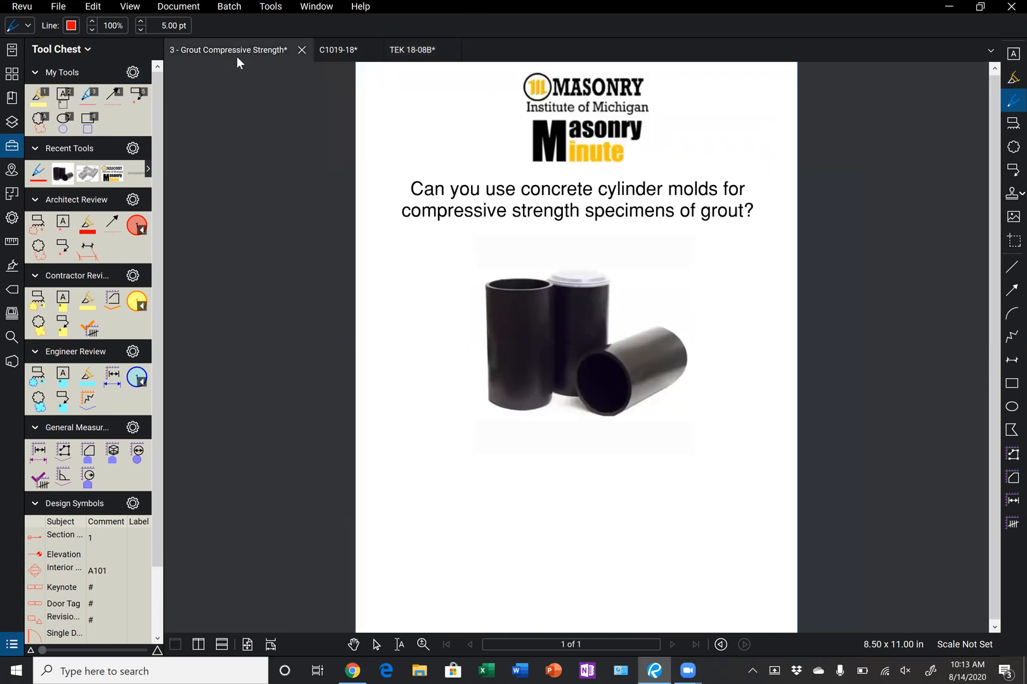
{"action": "mouse_move", "coordinate": [228, 50]}
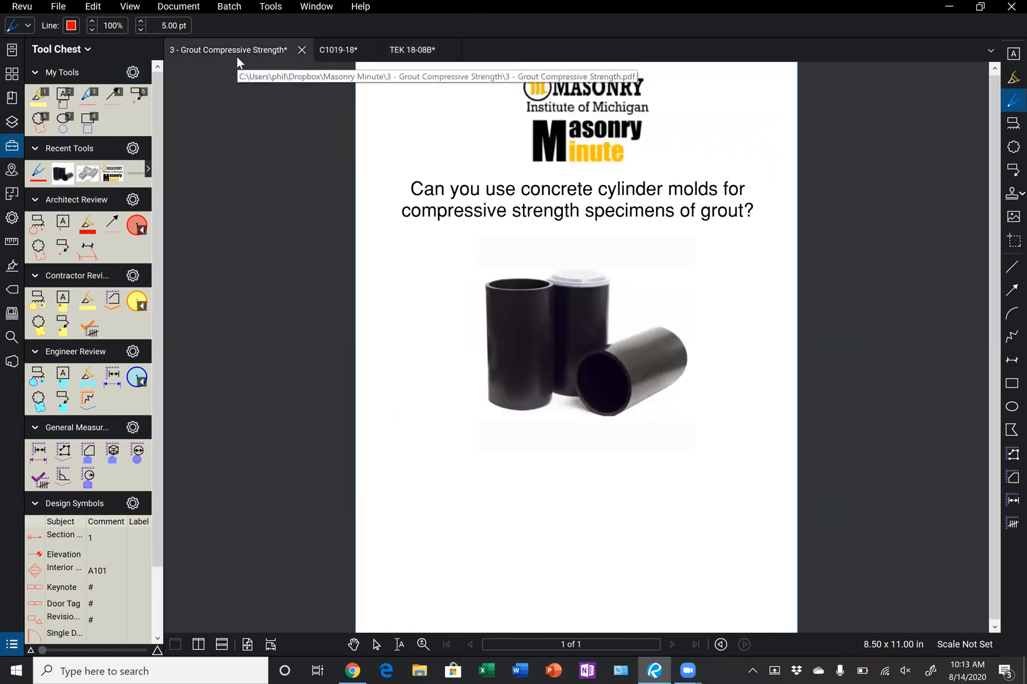